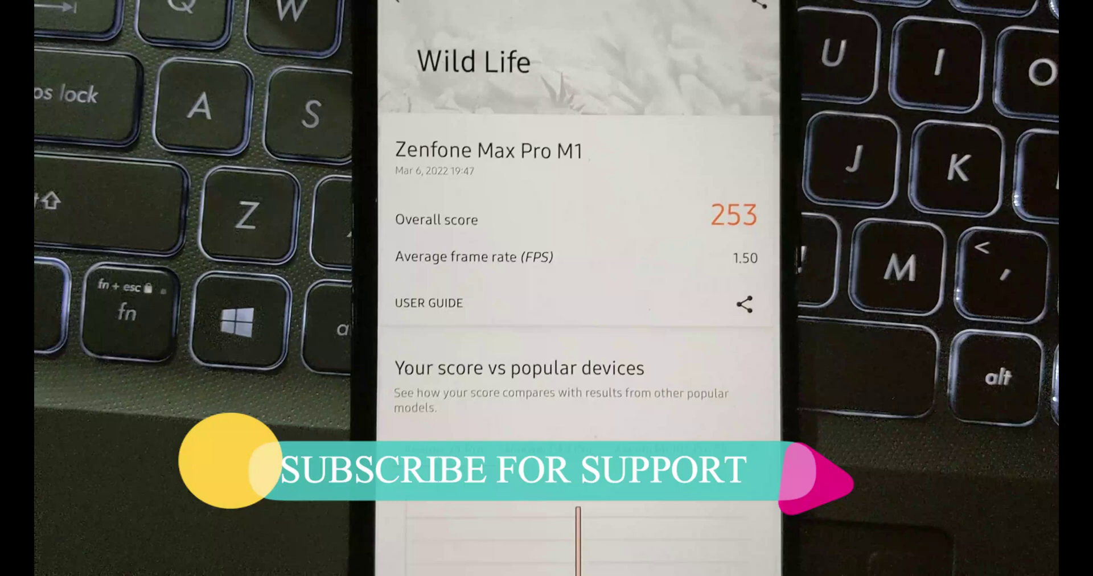
scroll("down", 3)
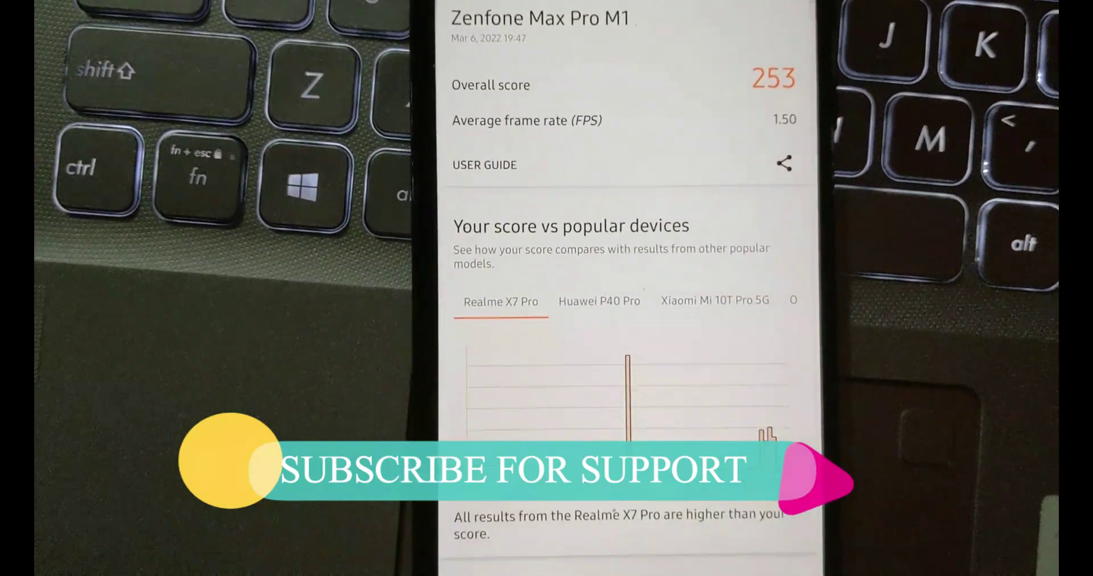